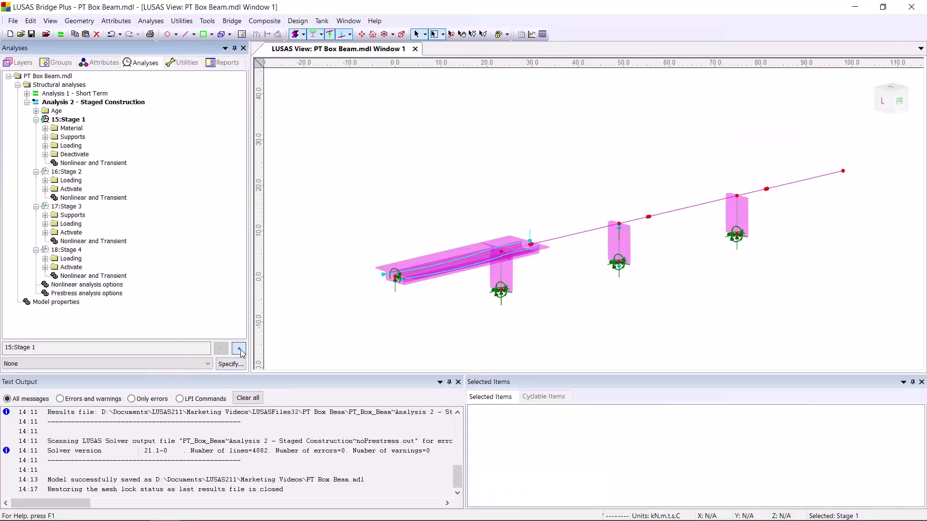
Step: Advance the construction stages from Stage 1 through Stages 2 and 3 to Stage 4
click(238, 349)
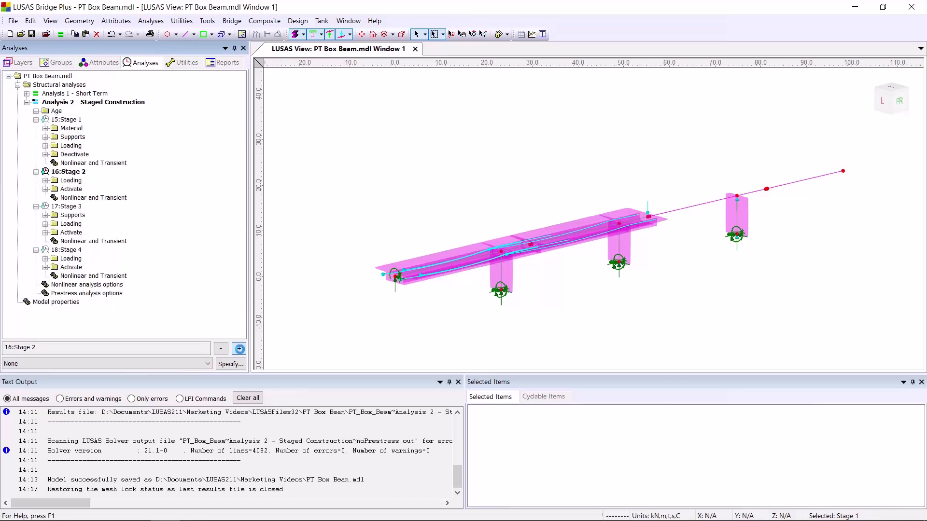
click(239, 348)
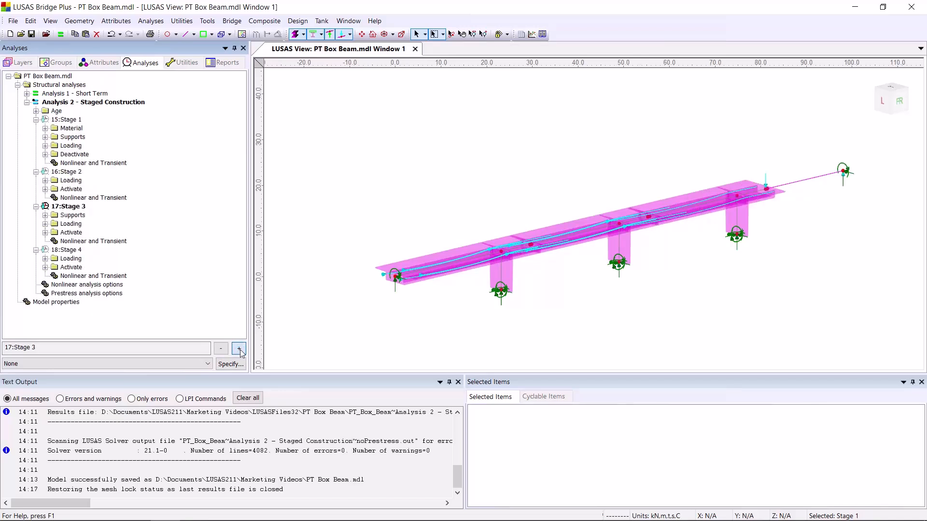
click(239, 348)
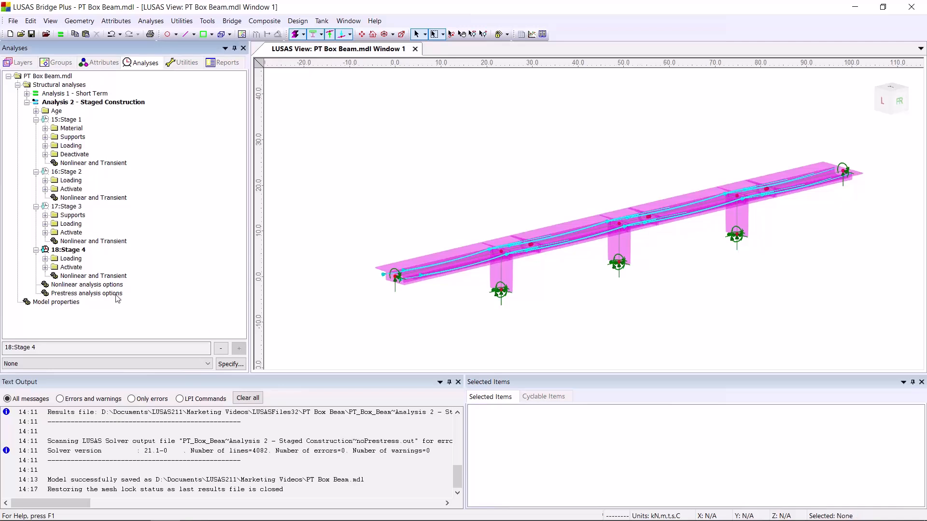
Step: Request primary/secondary effects and results excluding prestress in Prestress analysis options, then start Solve Now
click(87, 294)
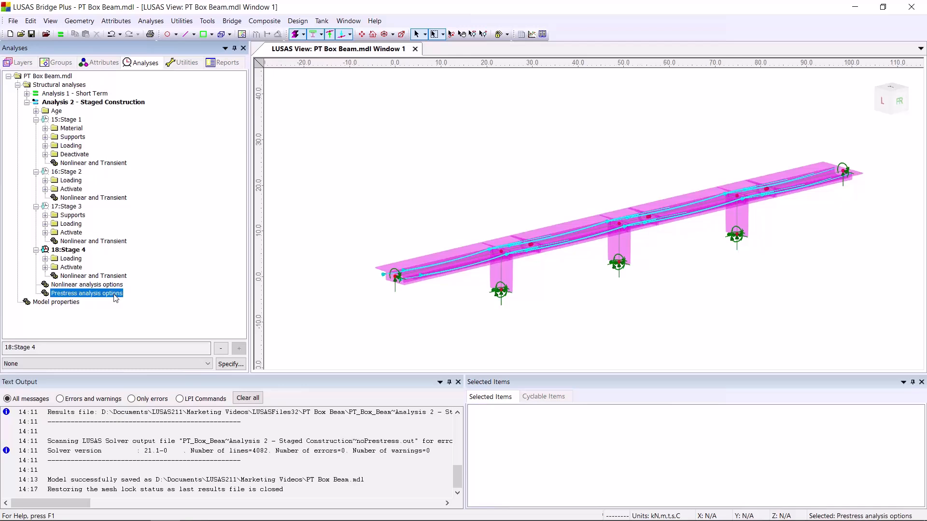
double_click(86, 294)
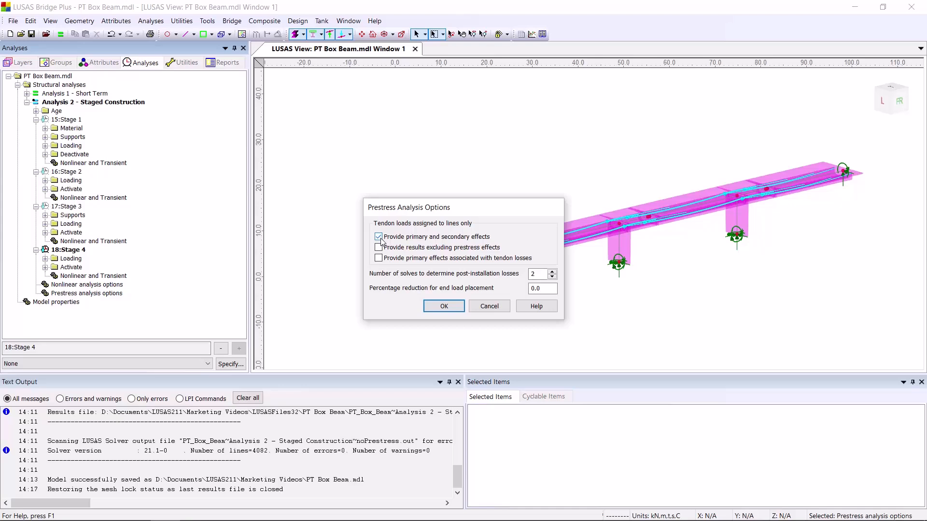
click(378, 247)
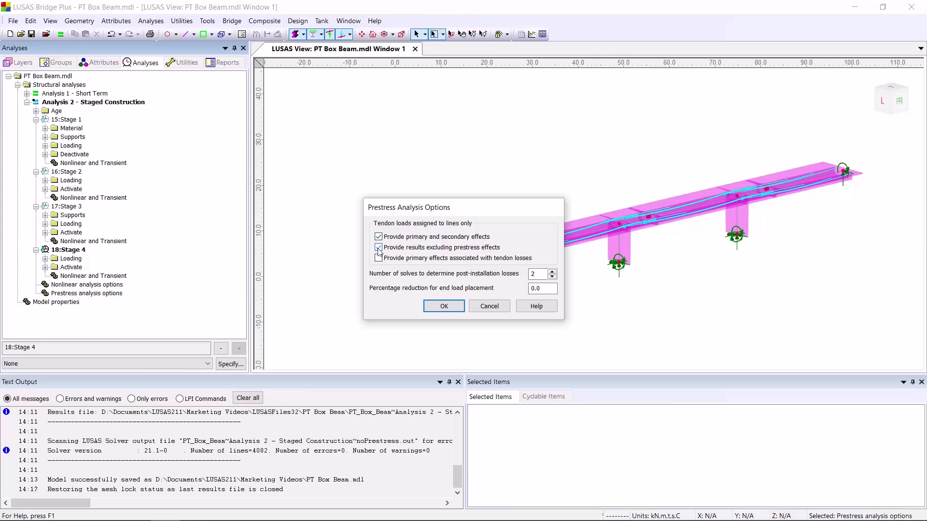
click(378, 247)
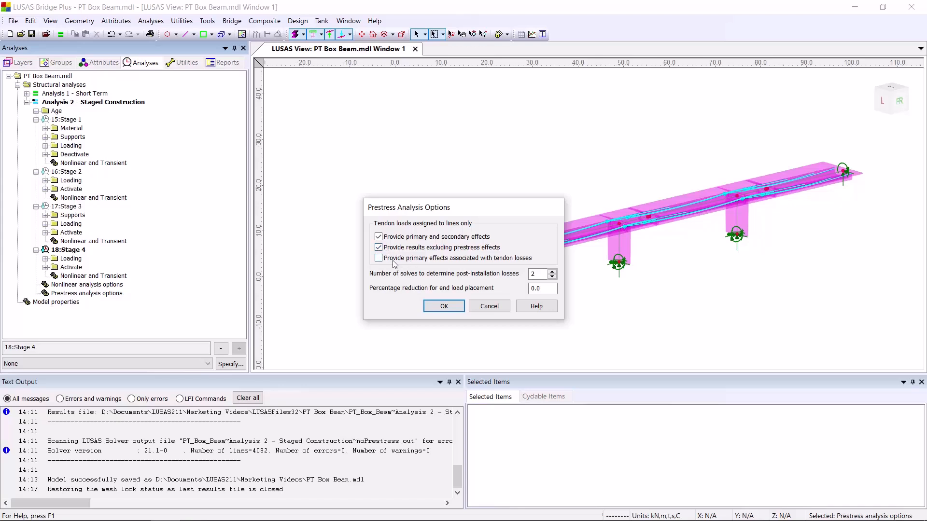
mouse_move(379, 264)
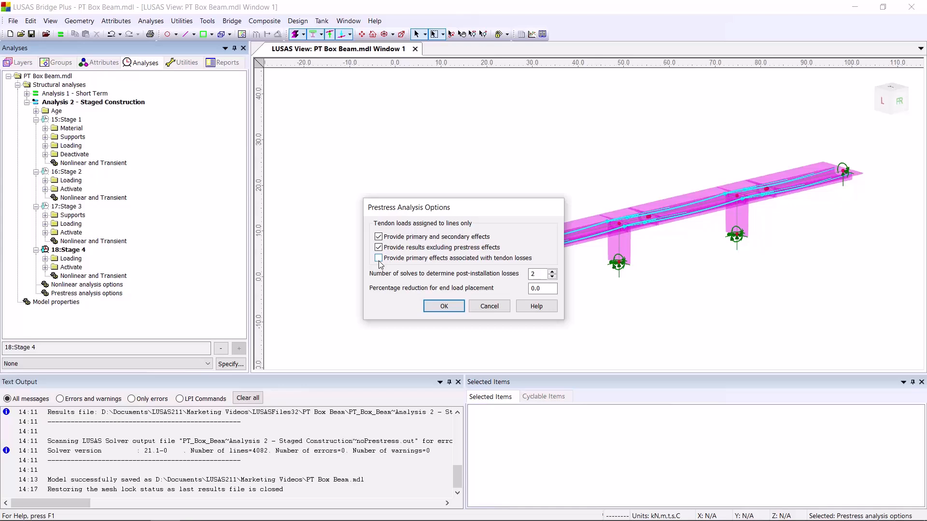
click(443, 306)
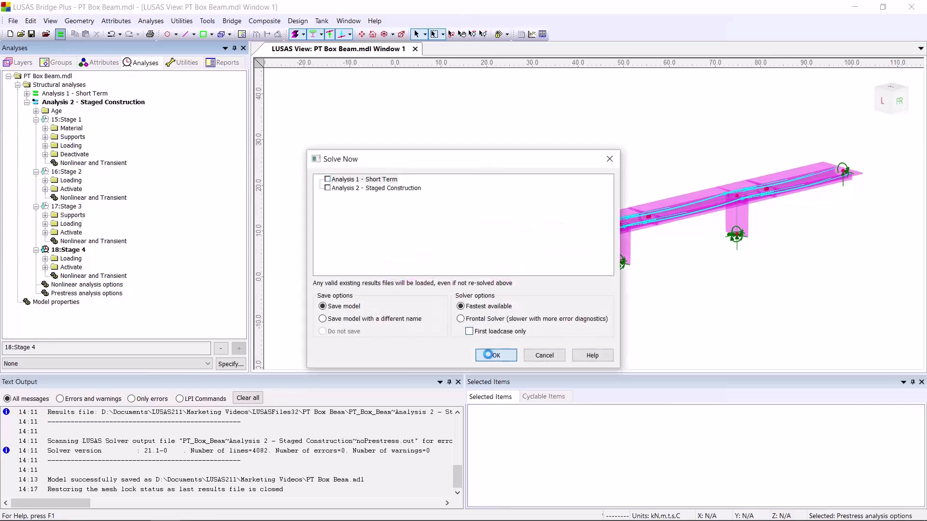
Step: Run the solve and make Stage 2 > Total effects > Time Step 9 the active results
click(495, 354)
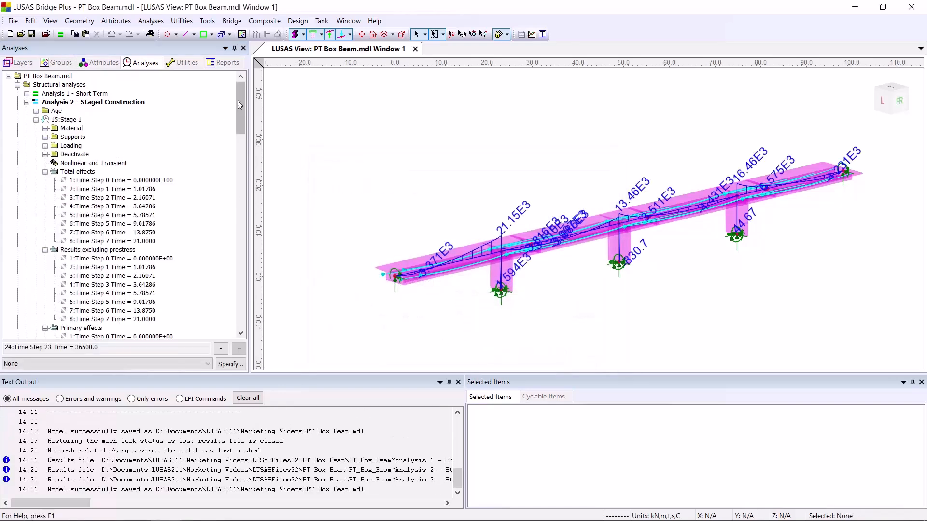
scroll(down, 3)
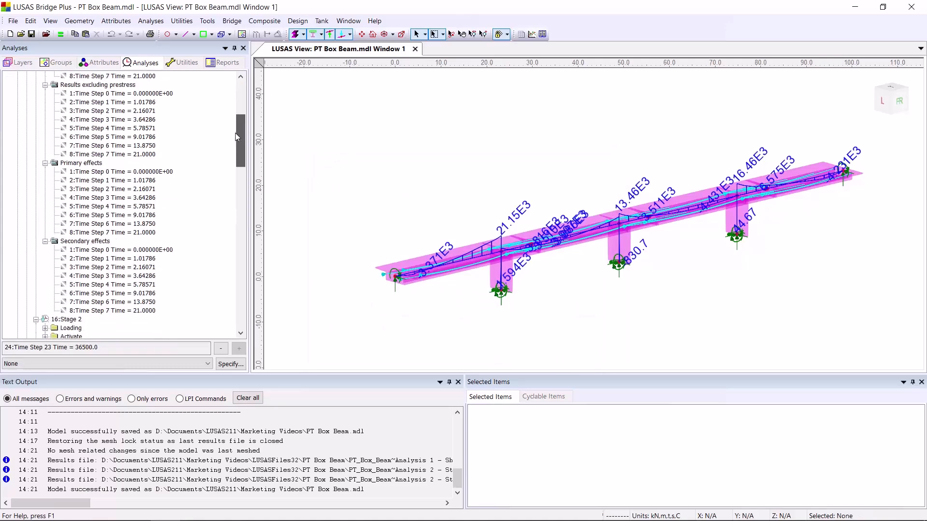
scroll(down, 3)
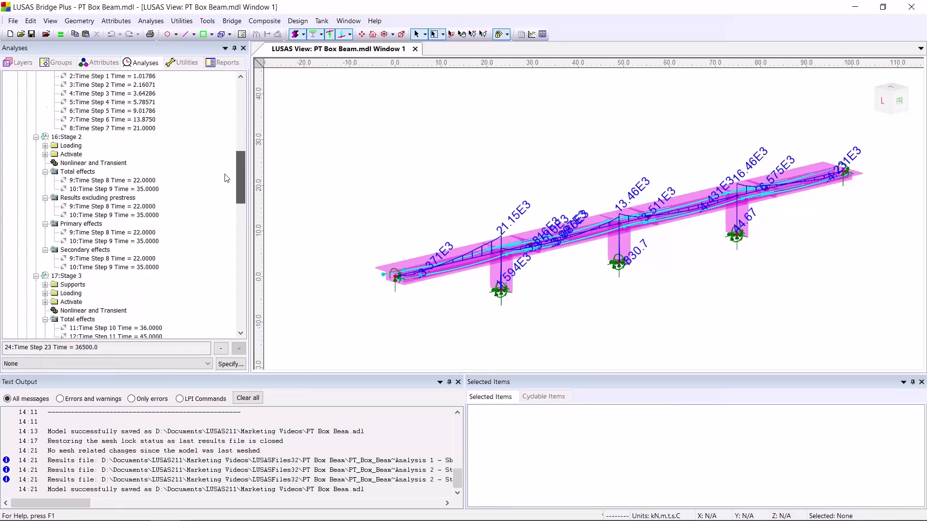
scroll(down, 3)
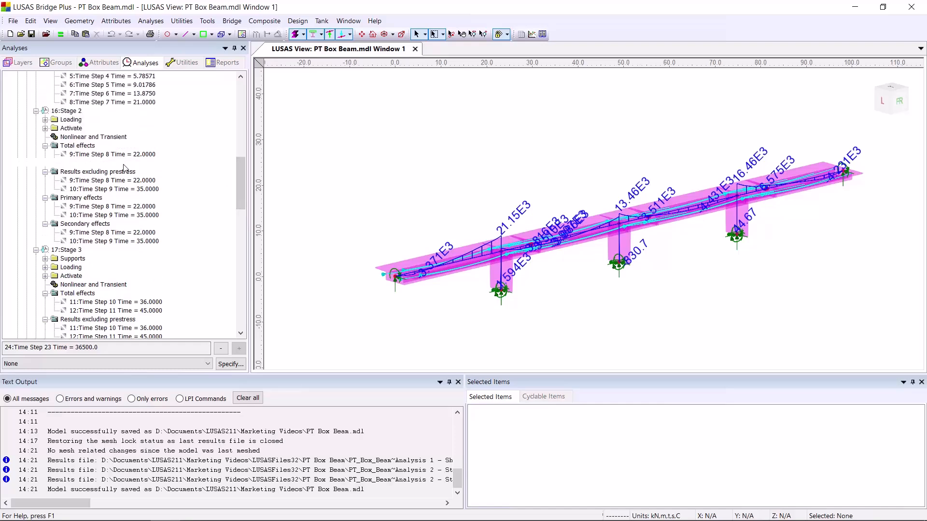
click(115, 162)
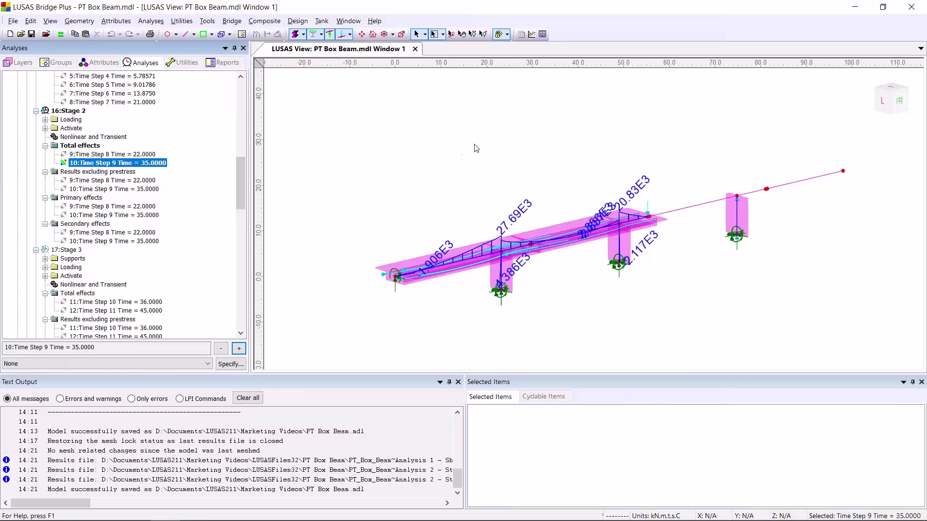
mouse_move(373, 158)
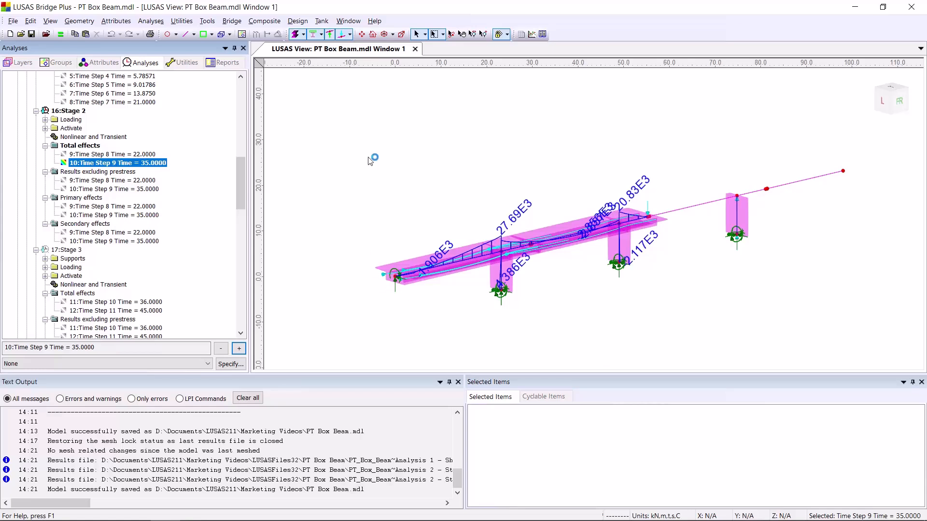
mouse_move(346, 153)
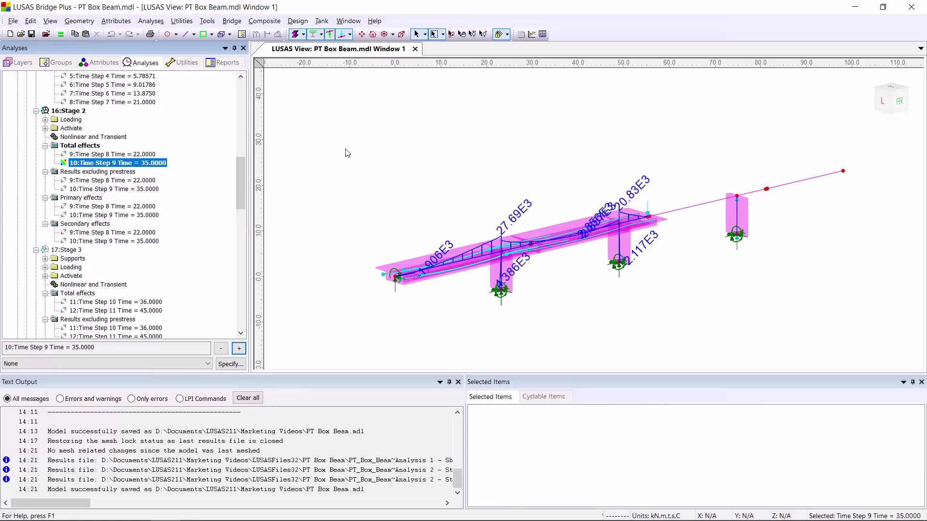
Step: Set Stage 2 Time Step 9 active for results excluding prestress, then primary effects, then secondary effects
right_click(114, 188)
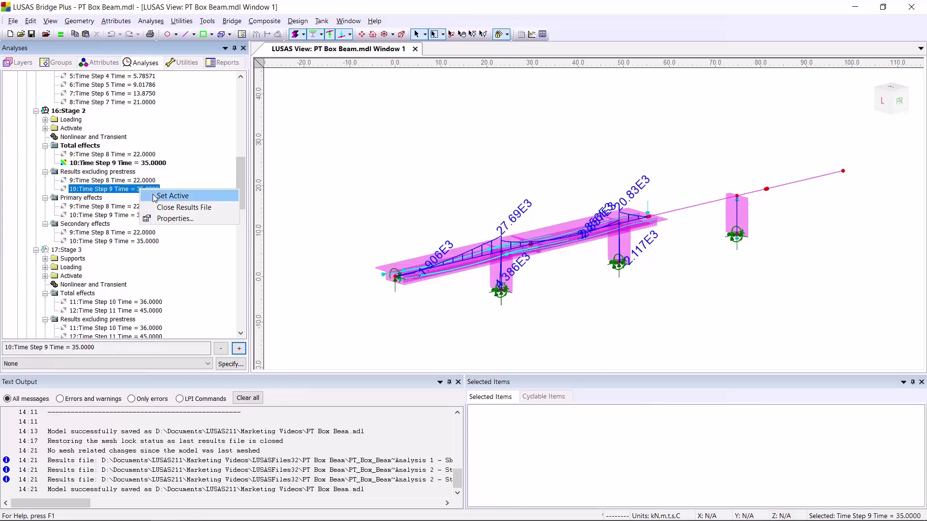
click(173, 196)
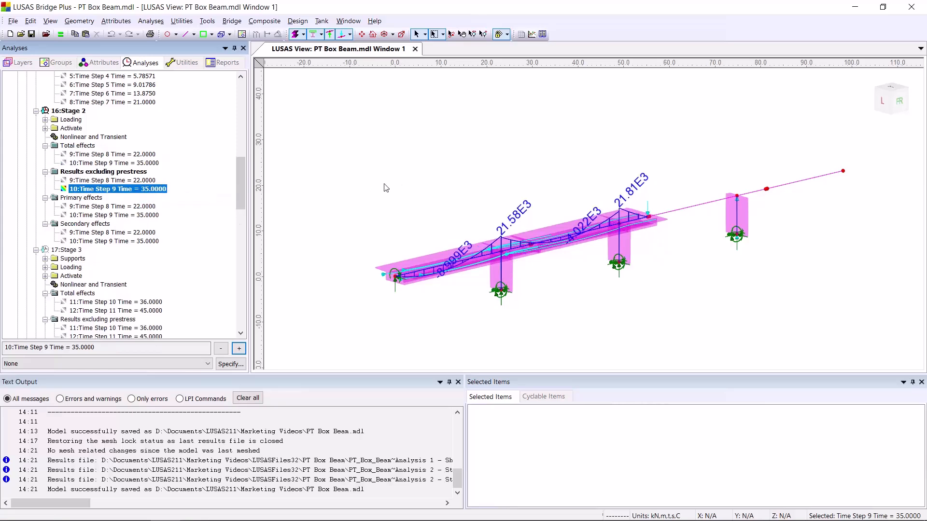
click(114, 214)
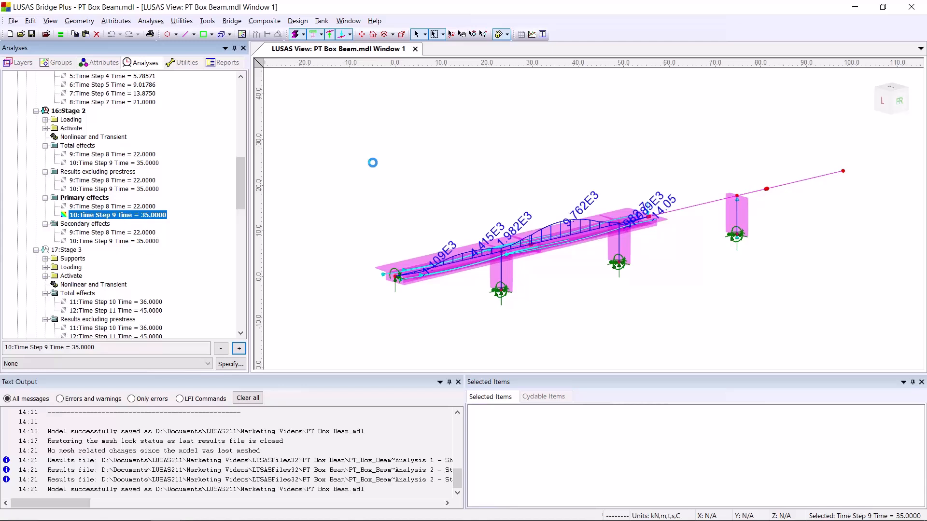
right_click(112, 241)
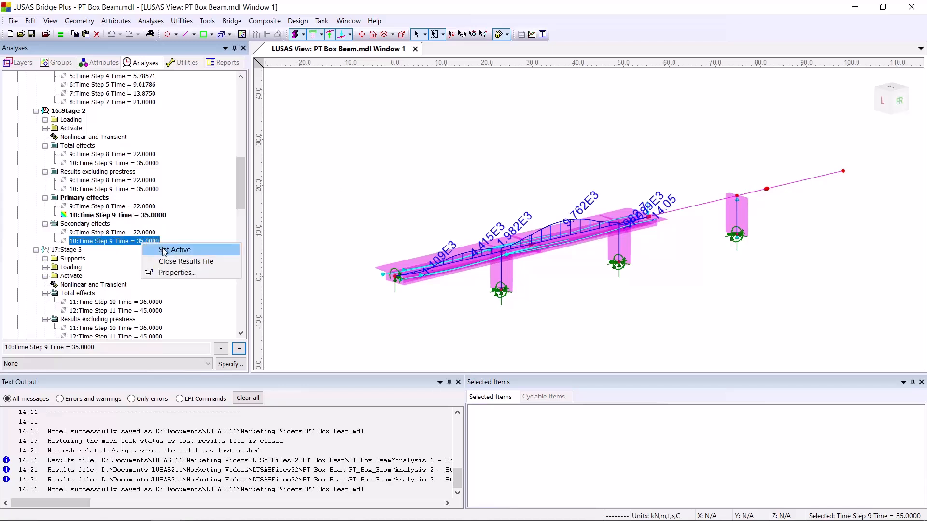
click(180, 249)
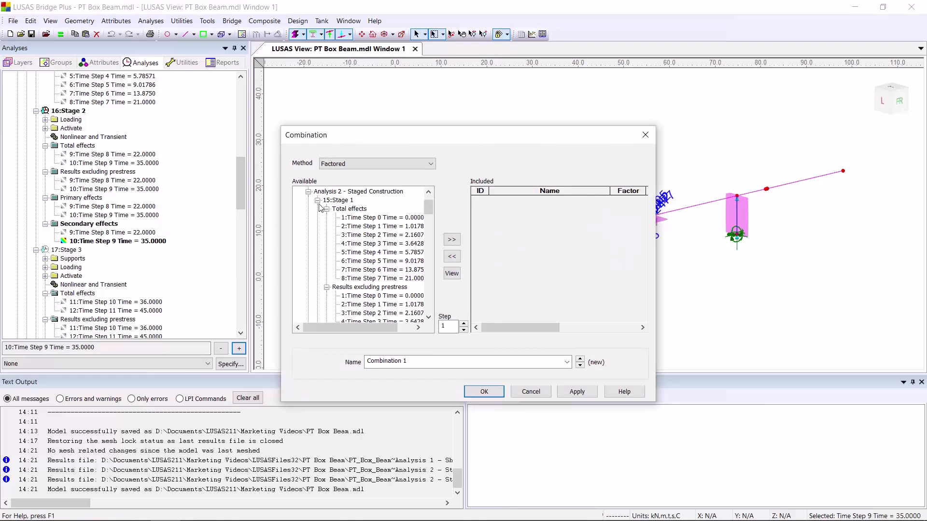
Step: Add two Stage 2 Time Step 9 results factored 1.2 and 1 and name the combination 'T35 Dead + Secondary'
click(359, 191)
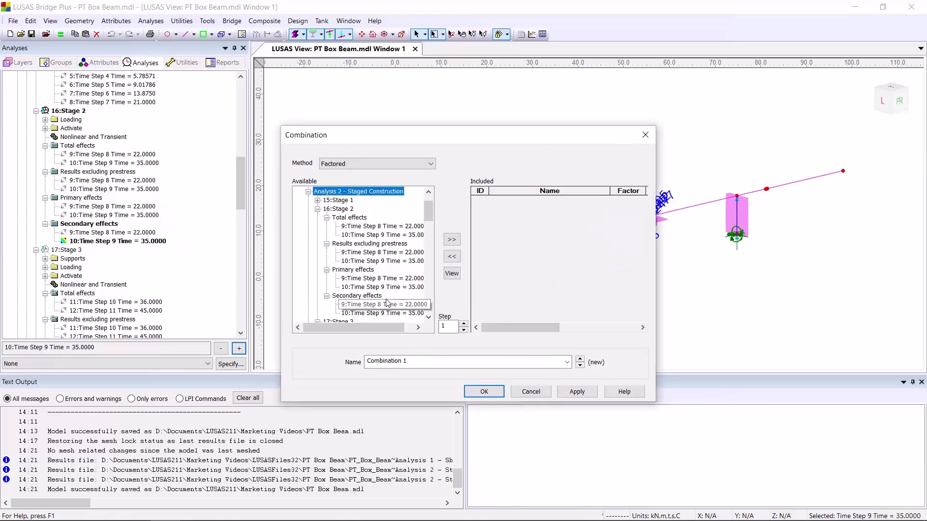
click(451, 240)
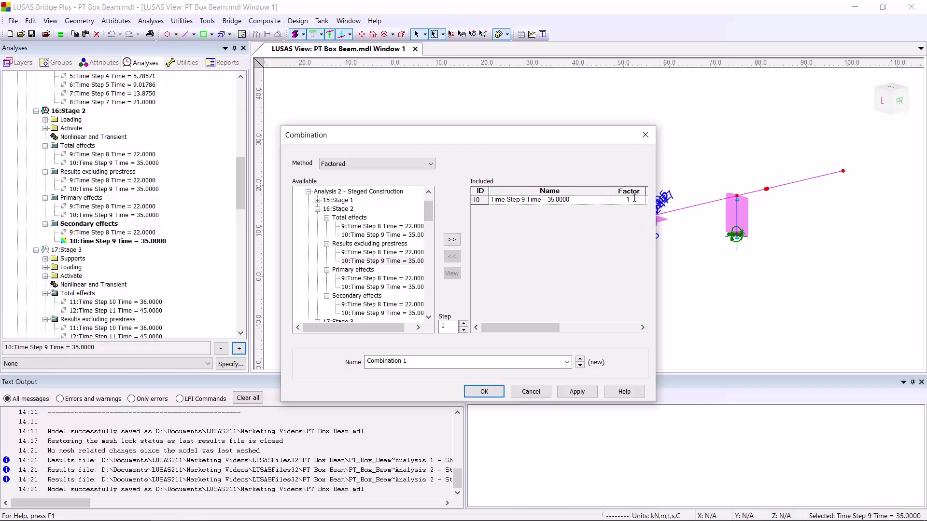
text(1.2)
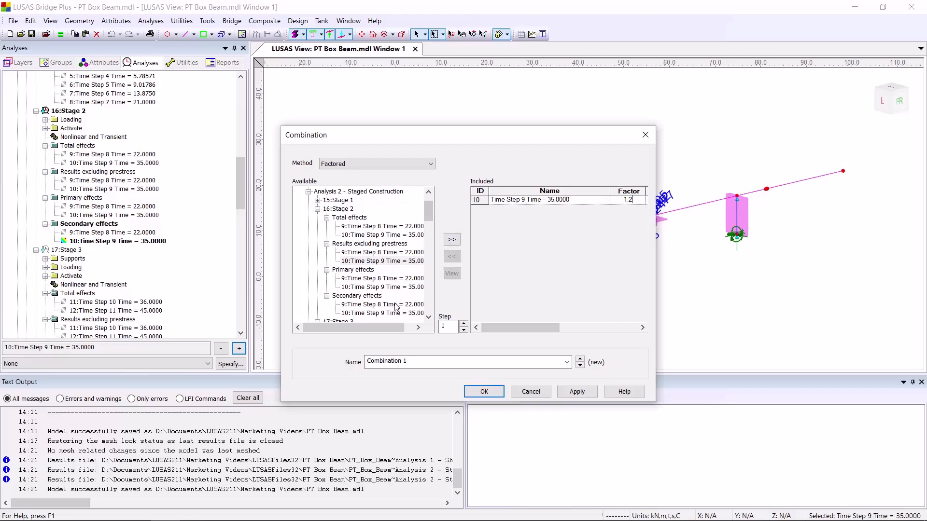
click(451, 239)
text( T35 Dead +)
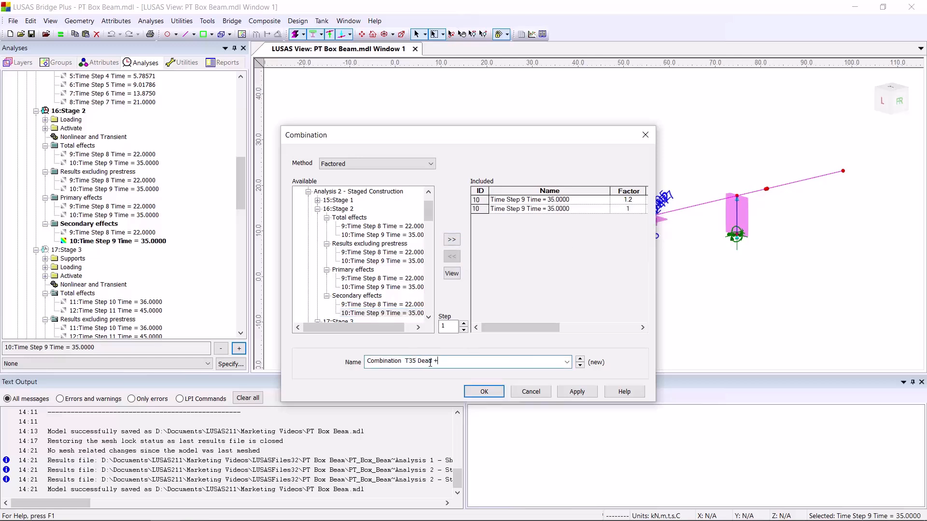
text(Secondary)
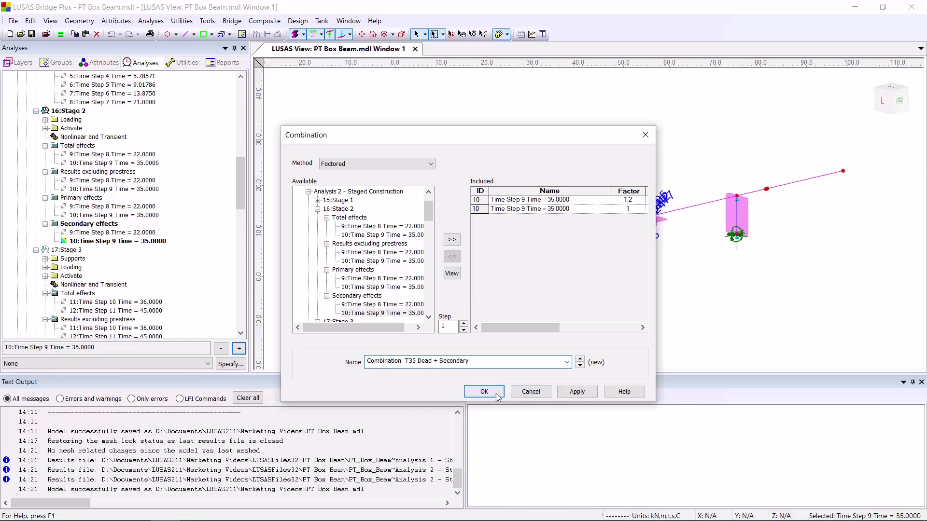
click(484, 391)
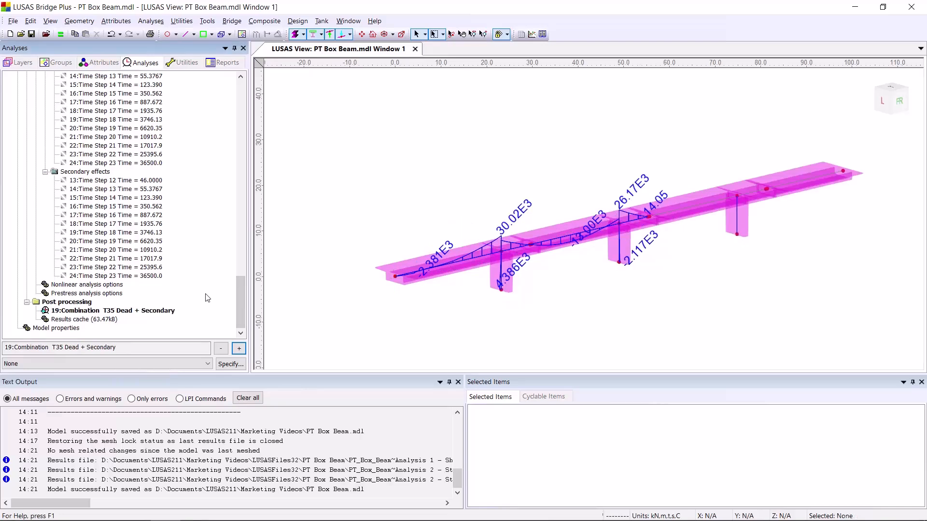
mouse_move(283, 231)
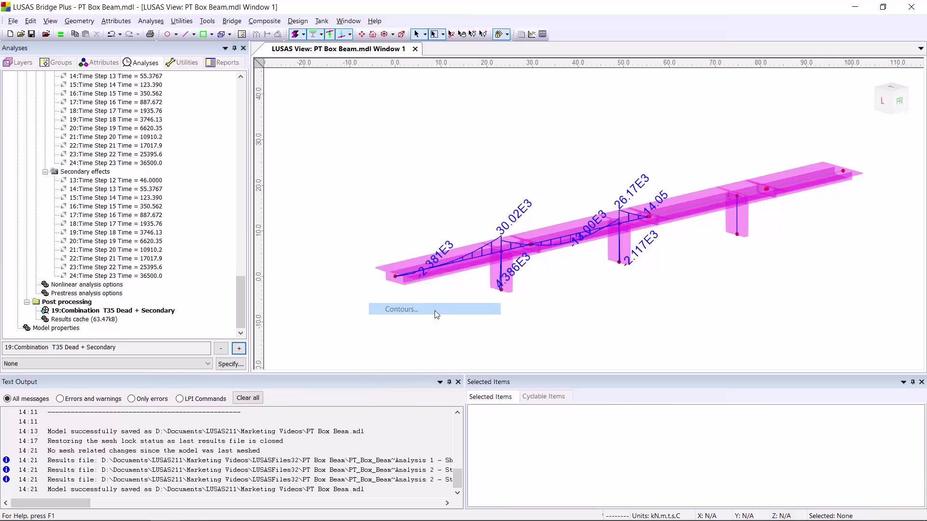
Step: Plot Stress Sx contours for the T35 Dead + Secondary combination on the box beam
click(401, 309)
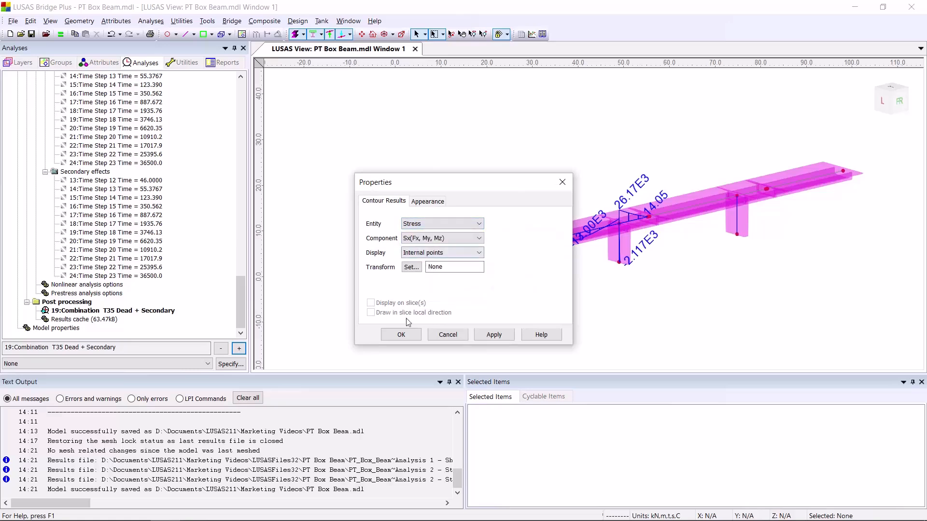
click(400, 335)
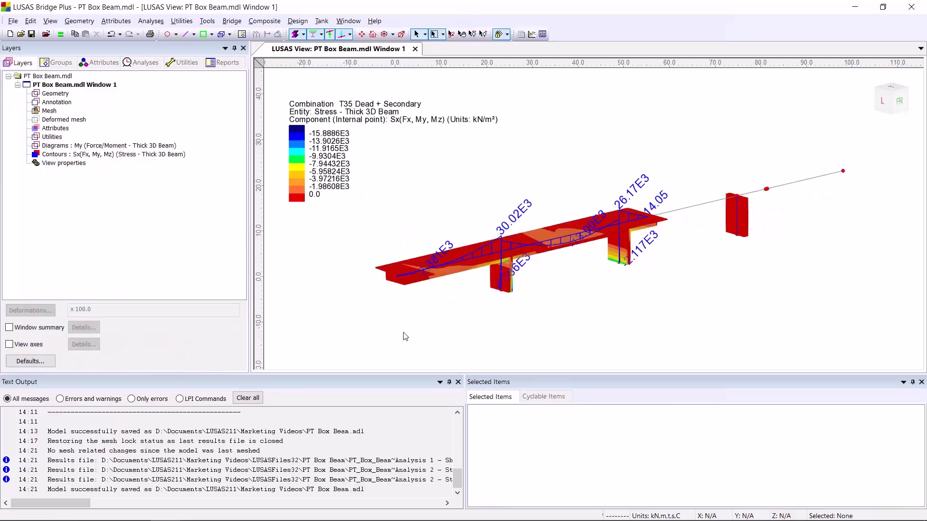
mouse_move(271, 197)
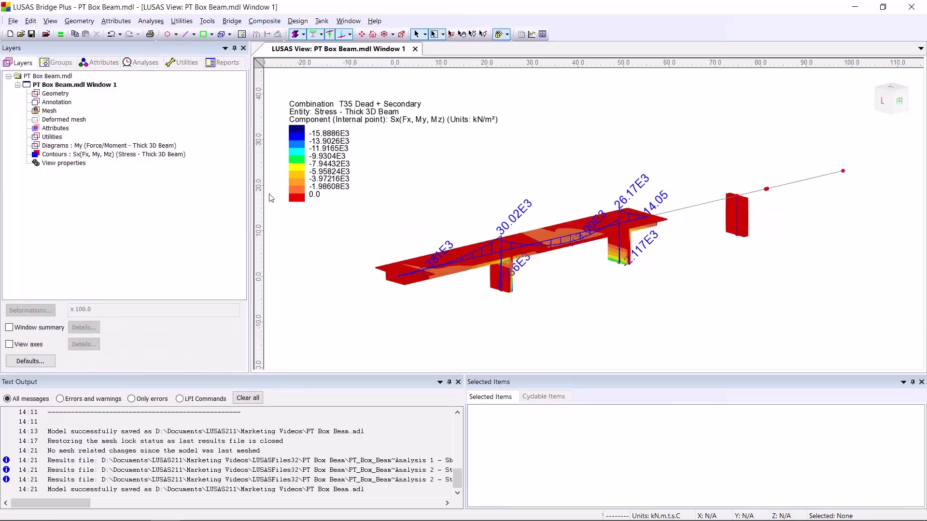
click(146, 62)
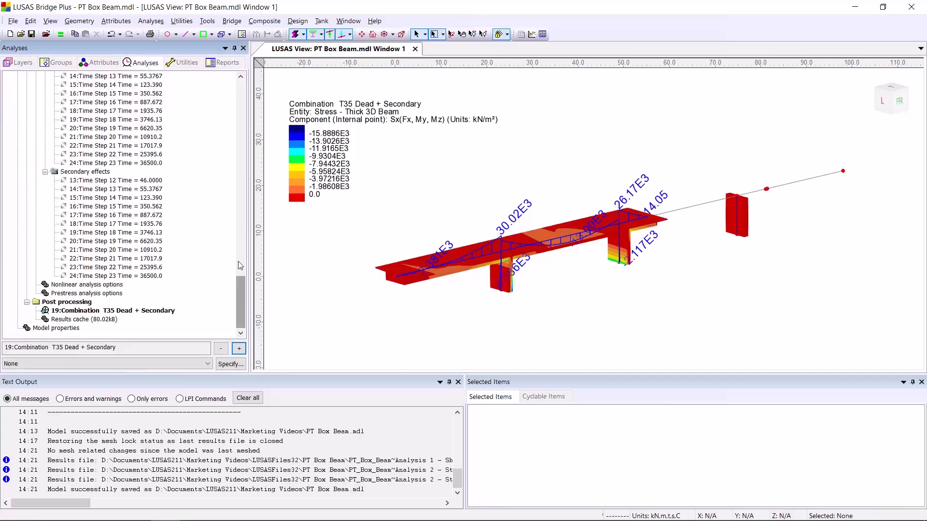
scroll(up, 3)
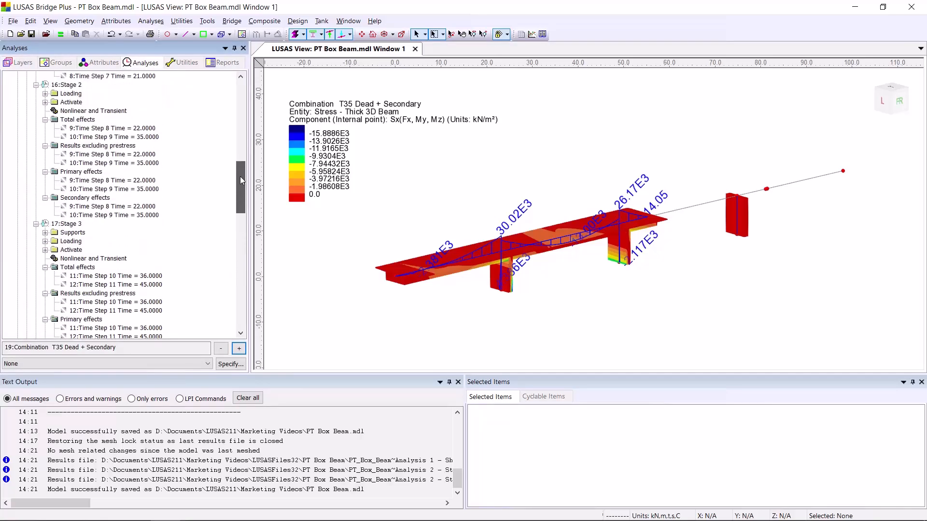
Step: Reactivate Stage 2 Total effects Time Step 9 and redraw the contour layer in the Red/blue scheme
right_click(110, 197)
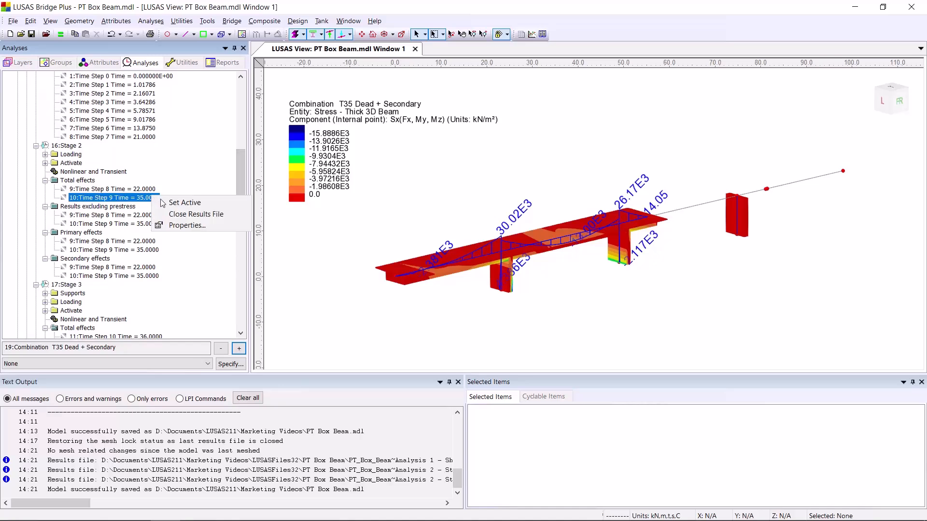
click(184, 203)
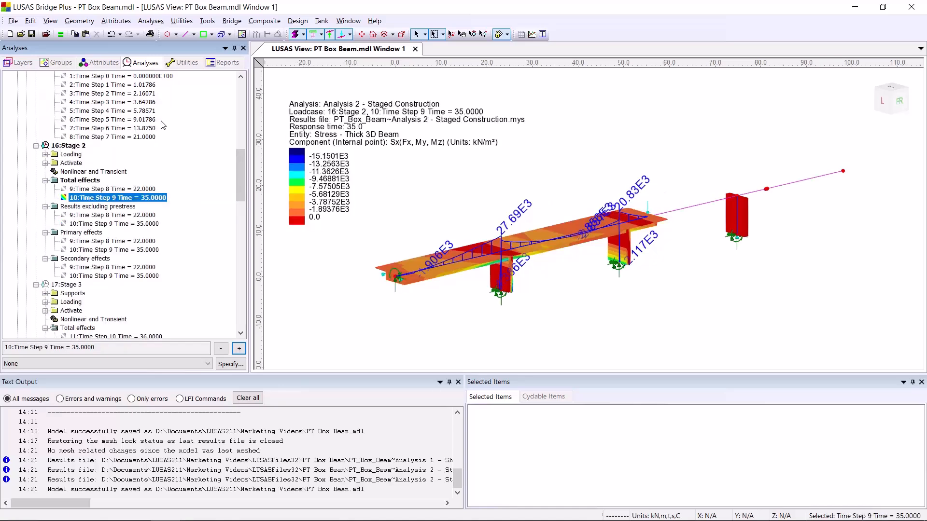
click(17, 62)
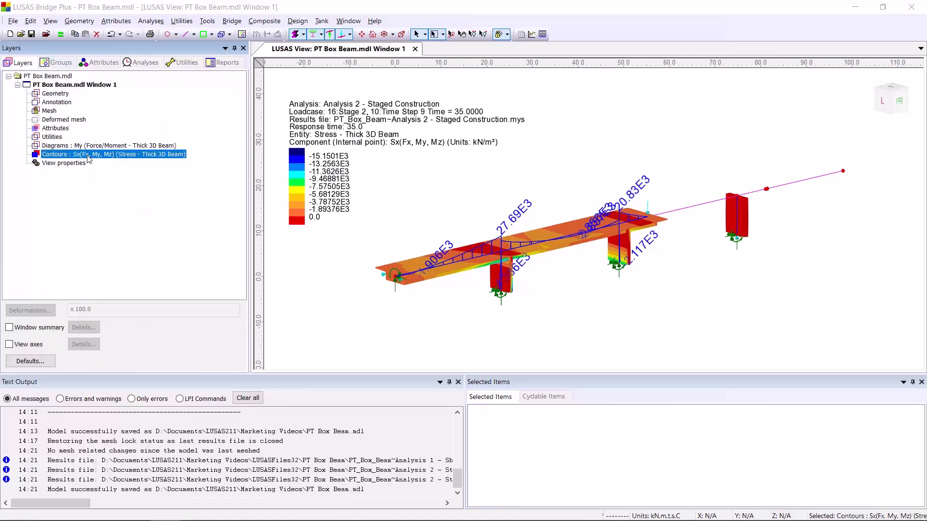
double_click(89, 155)
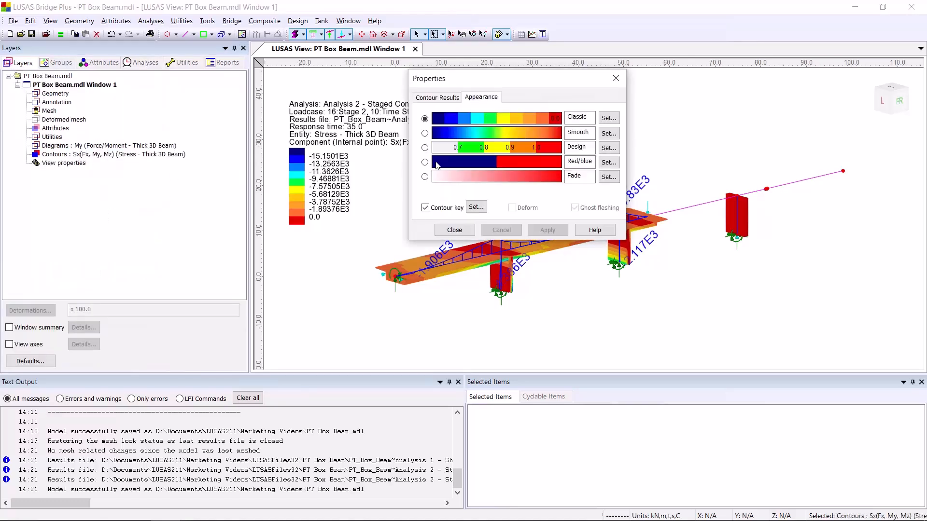
click(424, 162)
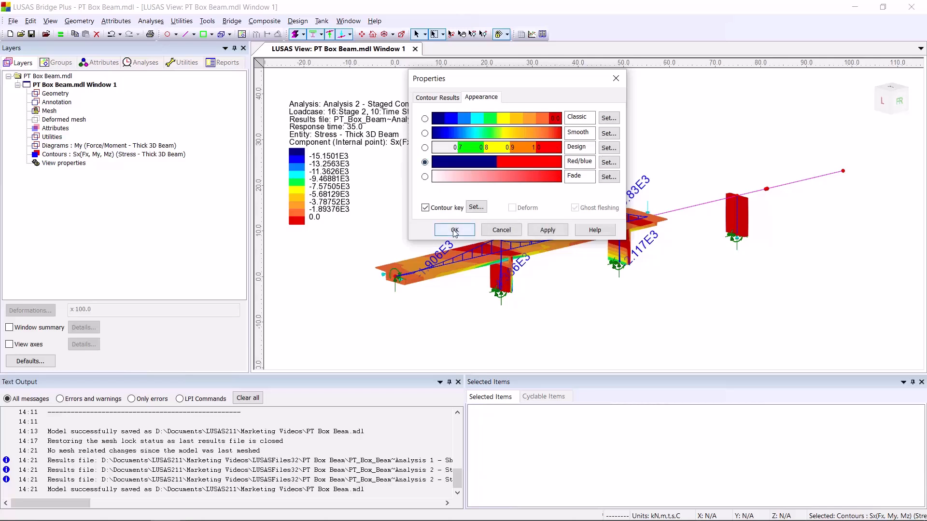
click(453, 230)
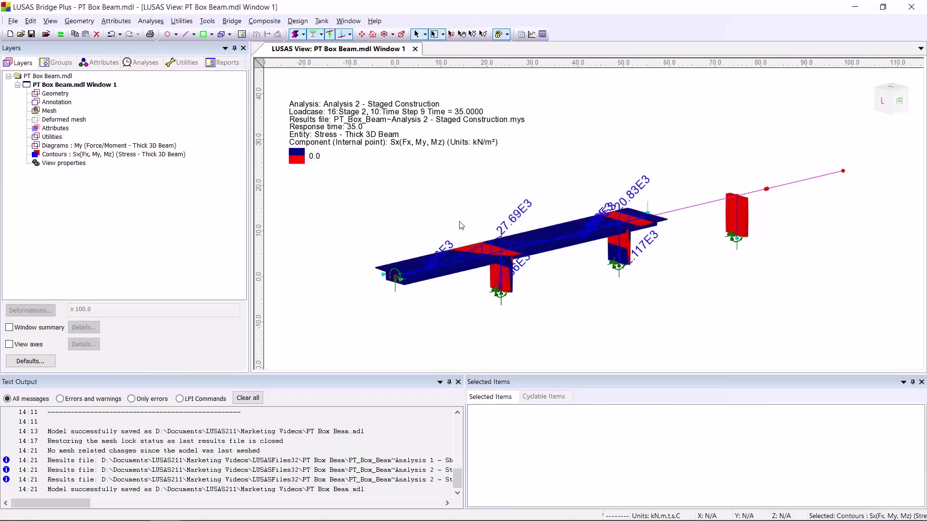
mouse_move(502, 252)
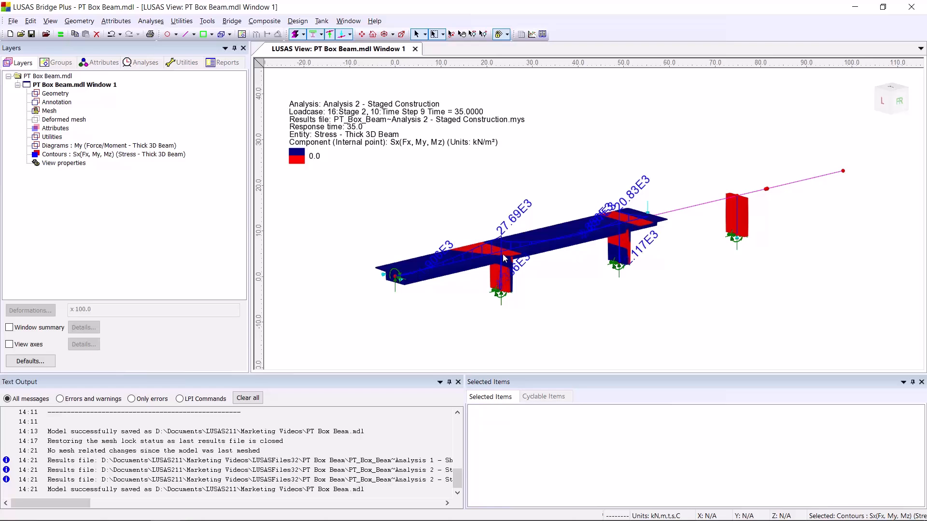
mouse_move(461, 190)
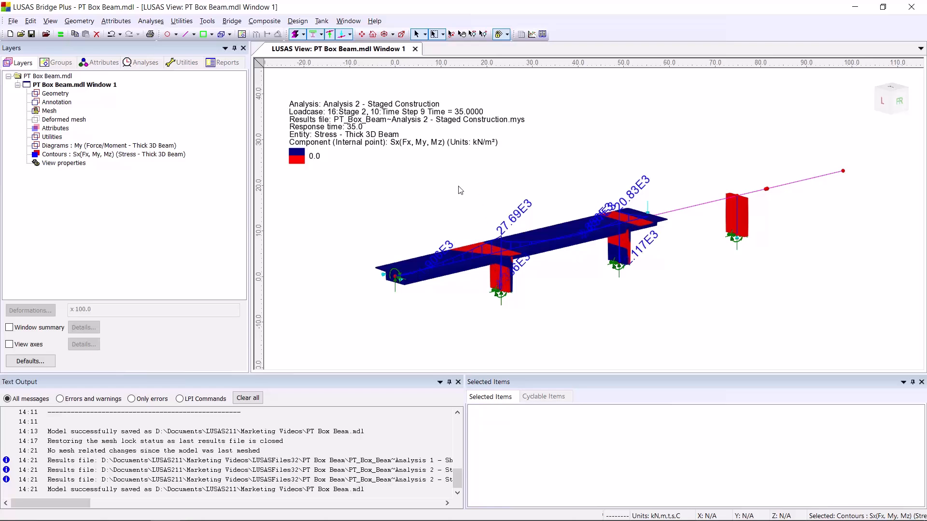